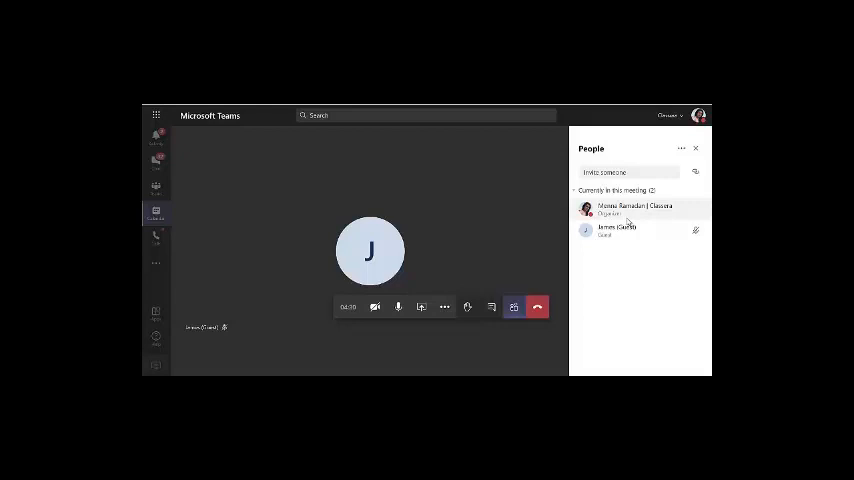
pyautogui.moveTo(616, 232)
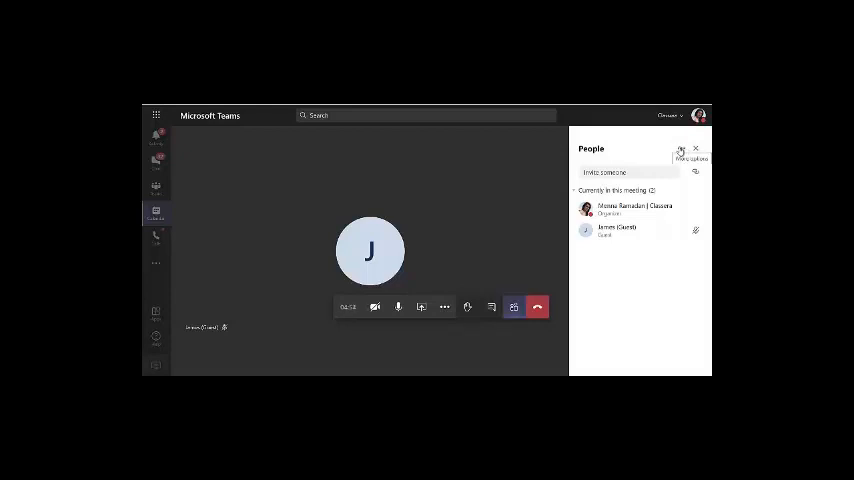
# - Show the participant-list menu with Manage permissions and Download attendance list
pyautogui.click(680, 148)
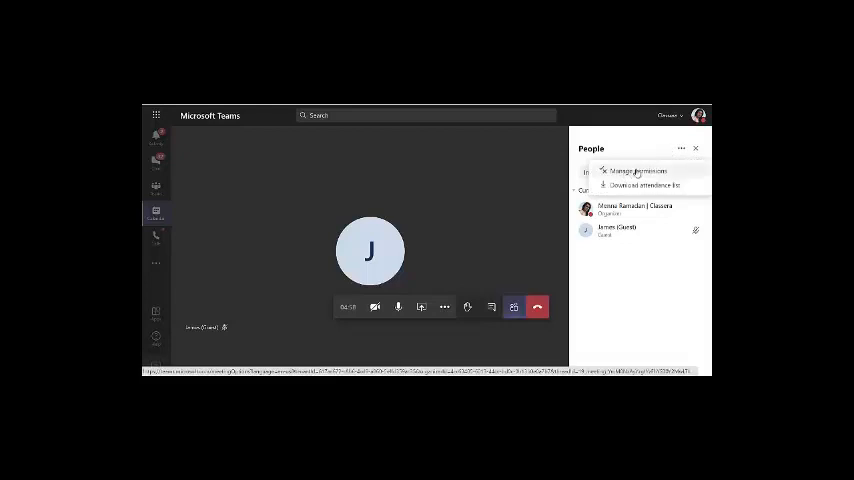
# - Go to Meeting options for 'training session' and list the lobby-bypass choices
pyautogui.click(636, 172)
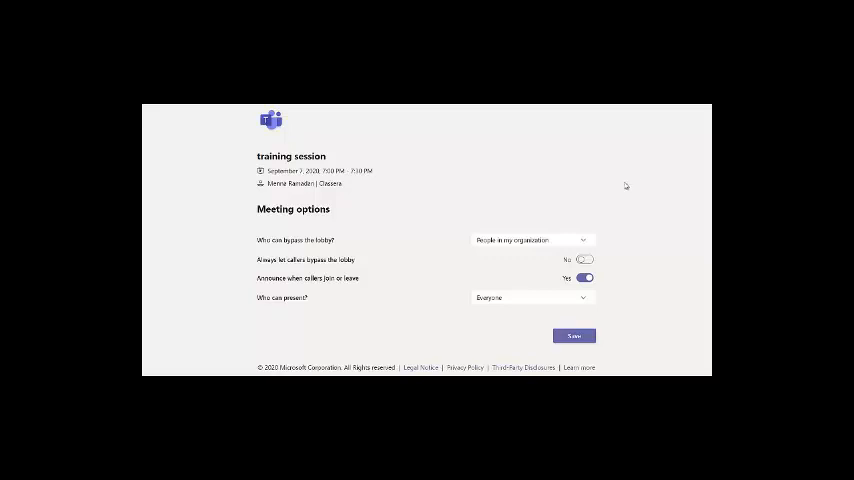
pyautogui.moveTo(344, 244)
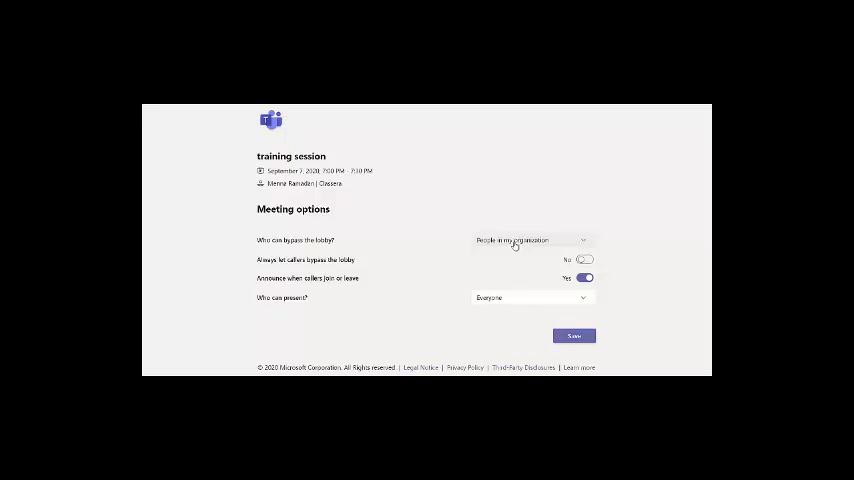
pyautogui.click(530, 240)
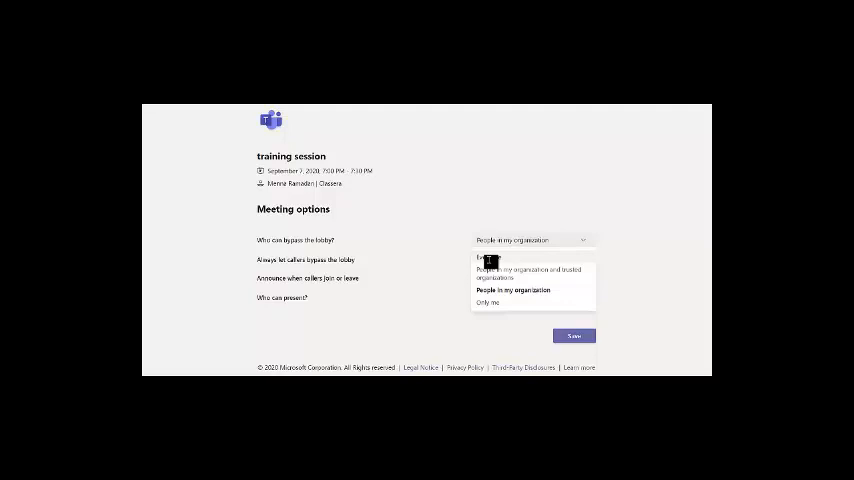
# - Set 'Who can bypass the lobby?' to Only me after first picking Anyone
pyautogui.click(488, 260)
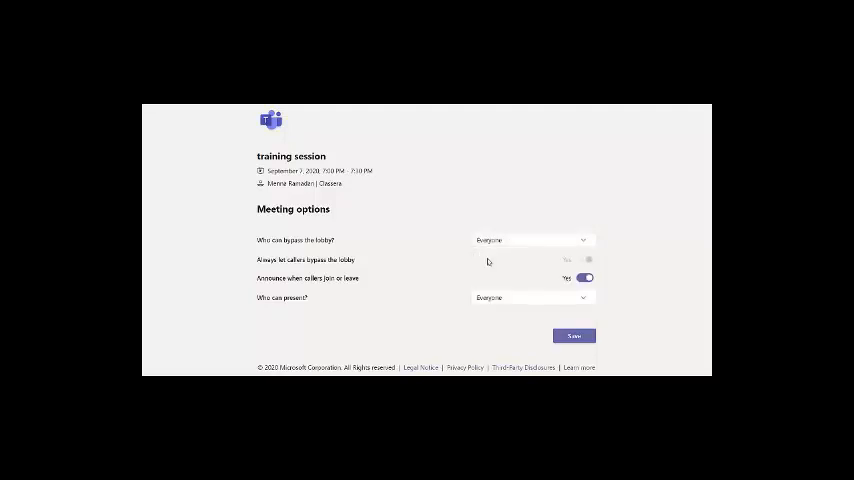
pyautogui.click(532, 240)
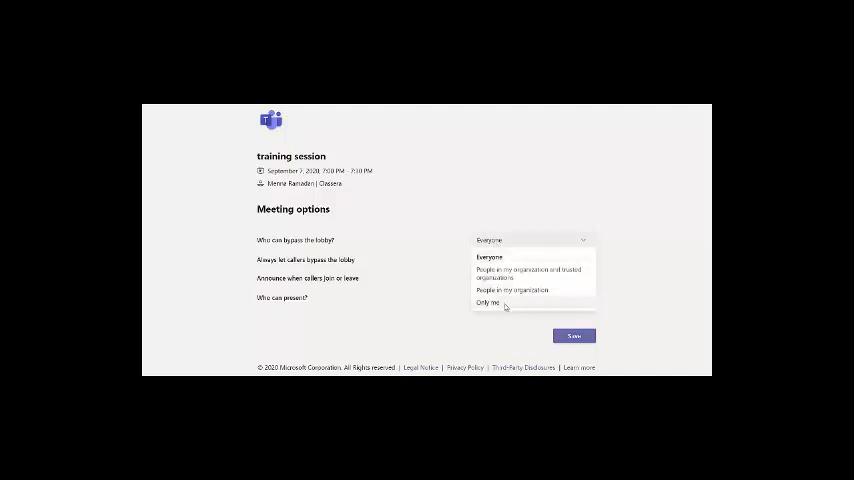
pyautogui.click(488, 304)
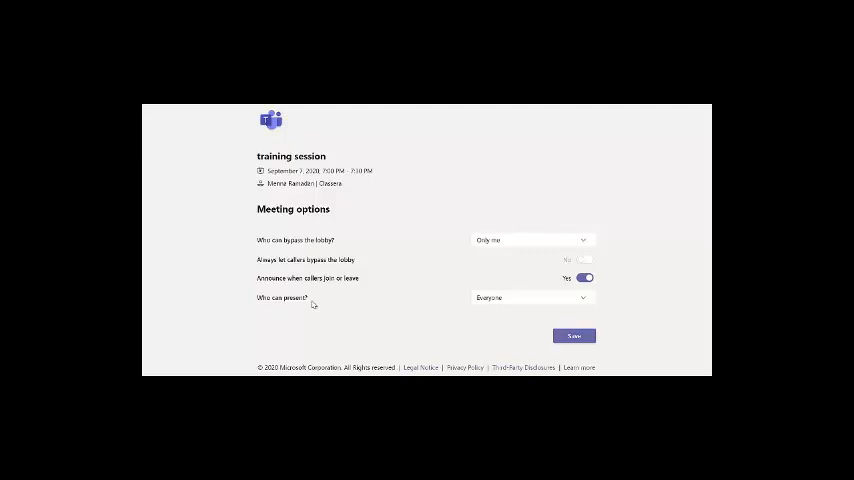
pyautogui.moveTo(312, 304)
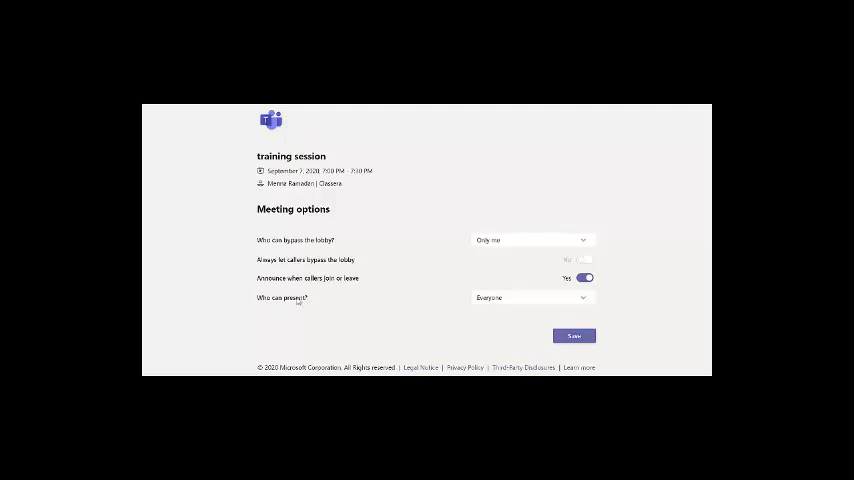
# - Set 'Who can present?' to Only me, save the options and return to the meeting
pyautogui.click(532, 296)
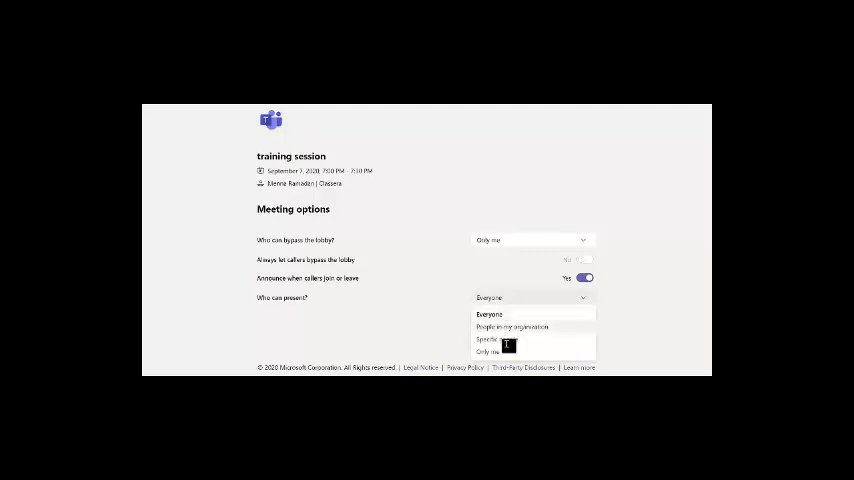
pyautogui.click(488, 352)
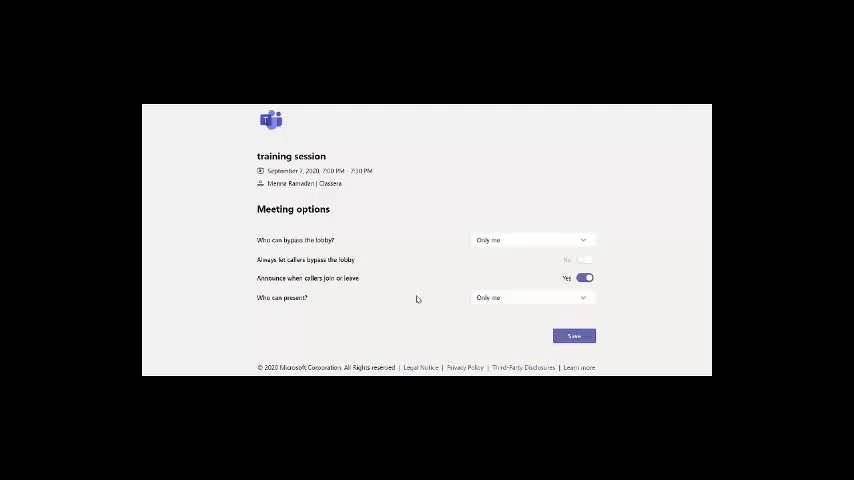
pyautogui.click(572, 336)
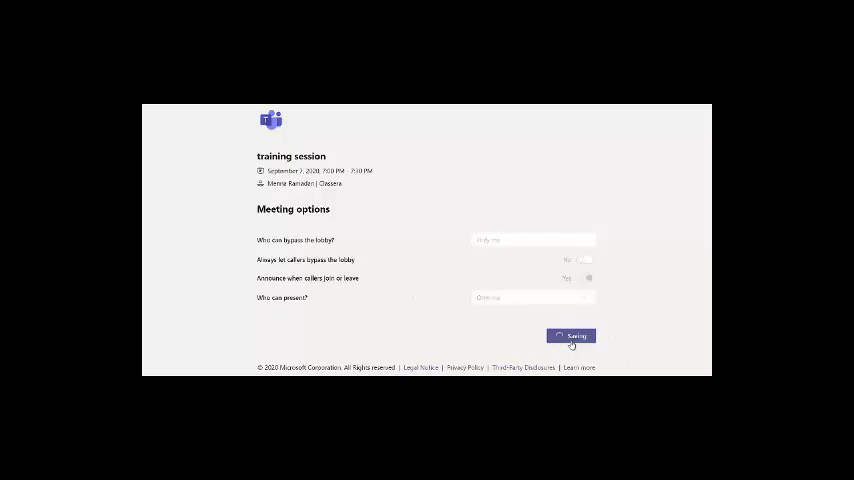
pyautogui.click(570, 336)
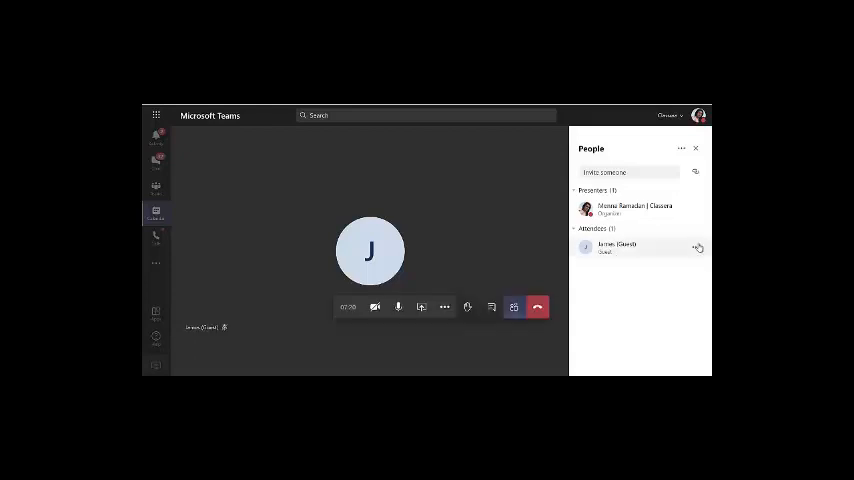
pyautogui.click(696, 246)
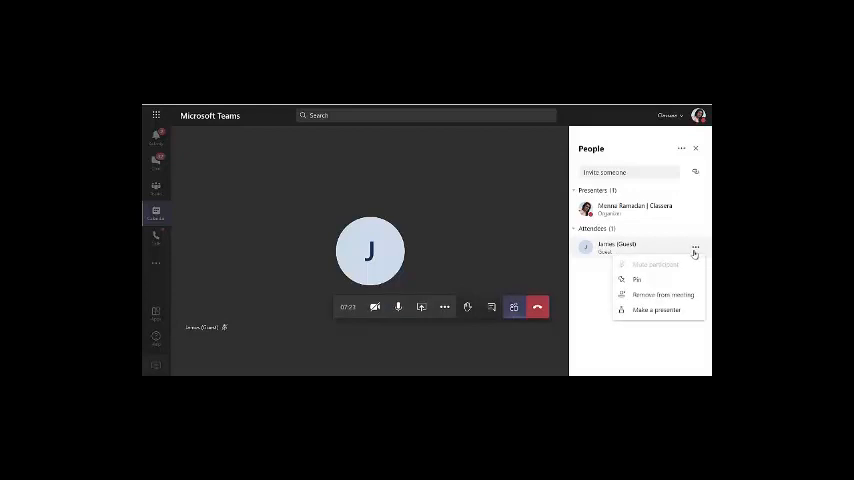
pyautogui.moveTo(646, 300)
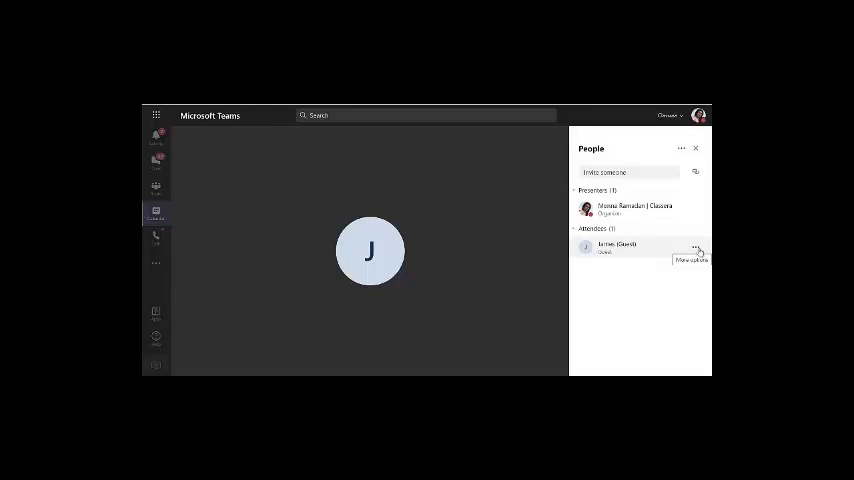
pyautogui.moveTo(628, 254)
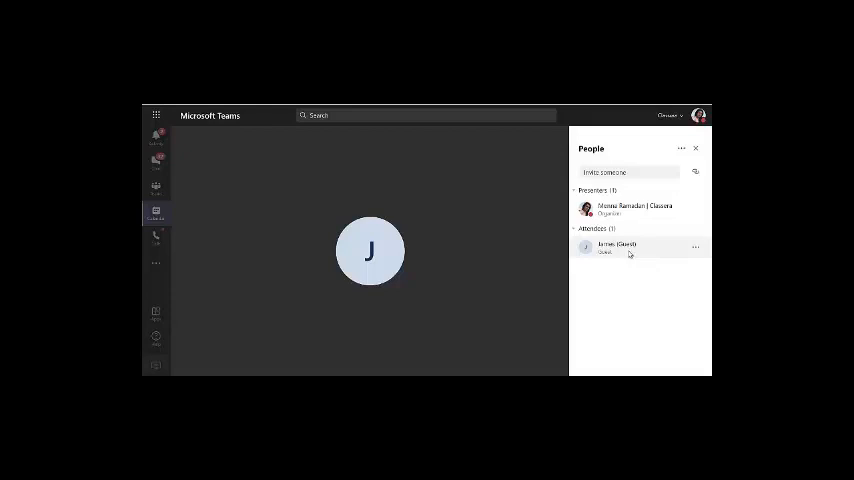
# - Switch the side pane to the meeting chat showing recording updates
pyautogui.click(426, 308)
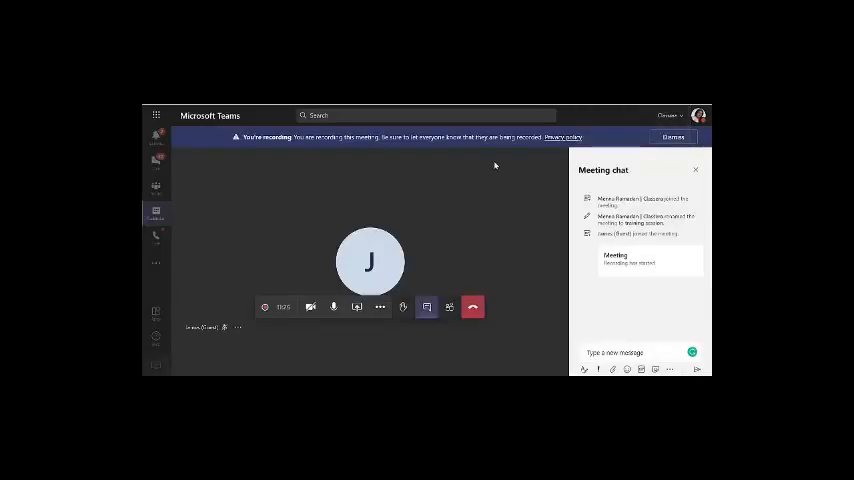
pyautogui.moveTo(472, 308)
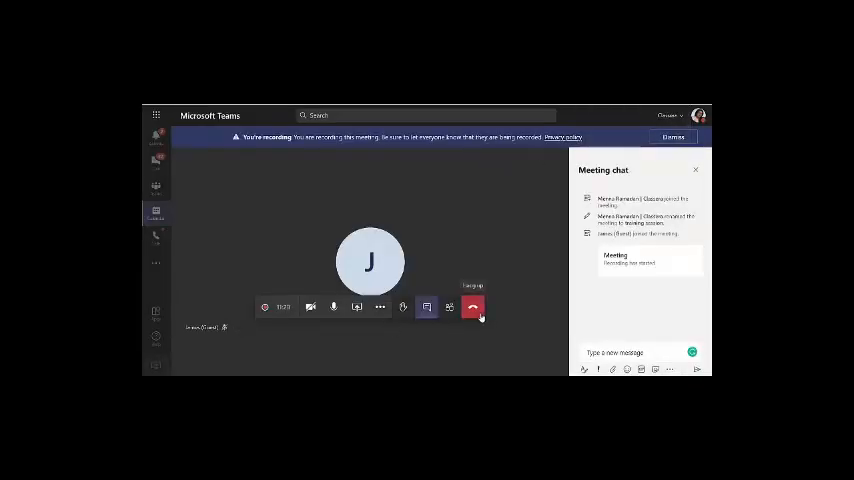